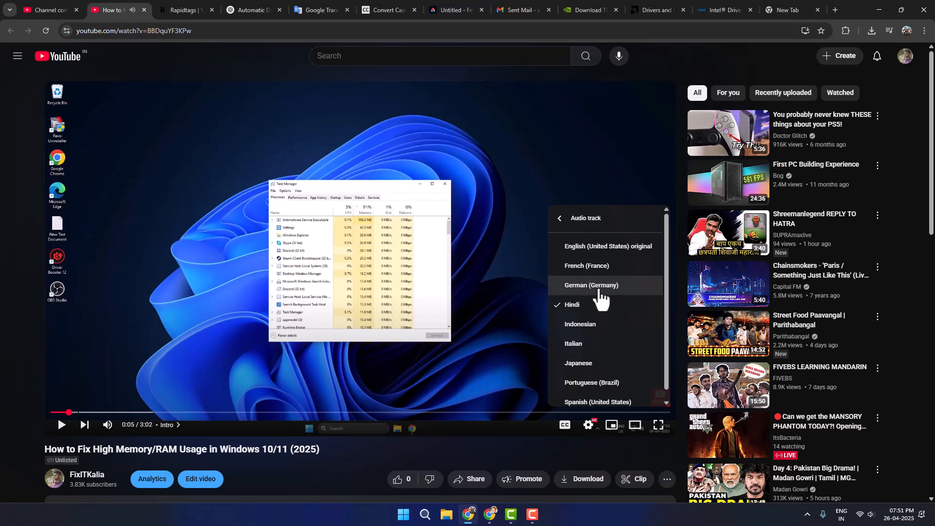
# Step: Go to Channel content and open Settings at Upload defaults
pyautogui.click(45, 10)
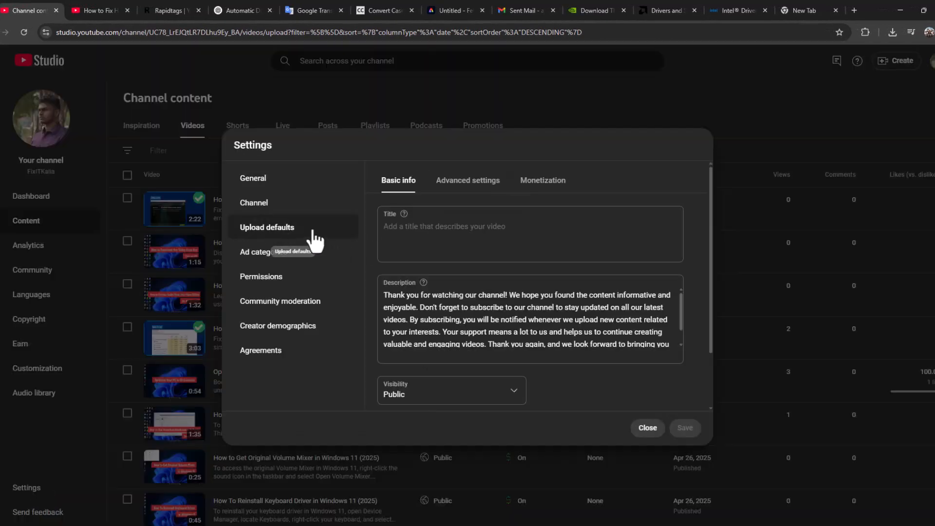
pyautogui.moveTo(469, 191)
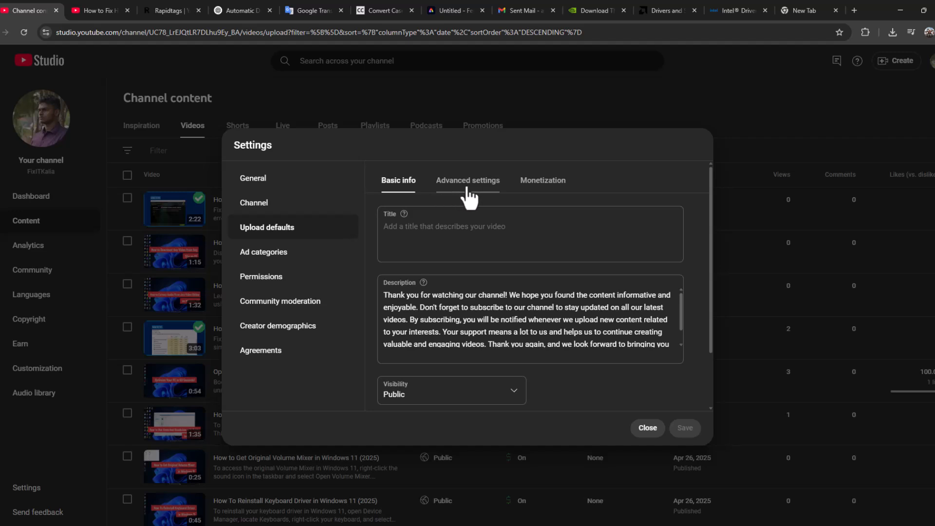
# Step: Confirm Allow automatic dubbing is enabled in Advanced upload defaults, then close Settings
pyautogui.click(467, 180)
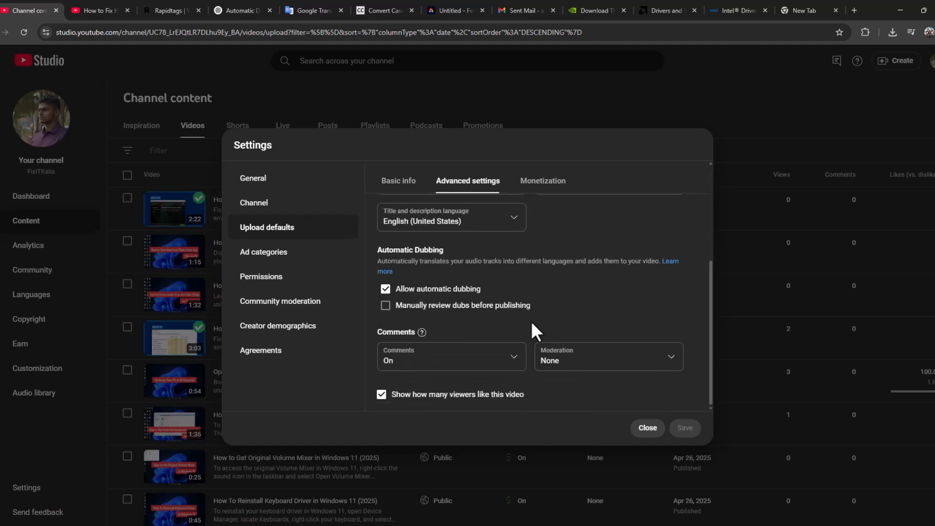
pyautogui.moveTo(405, 298)
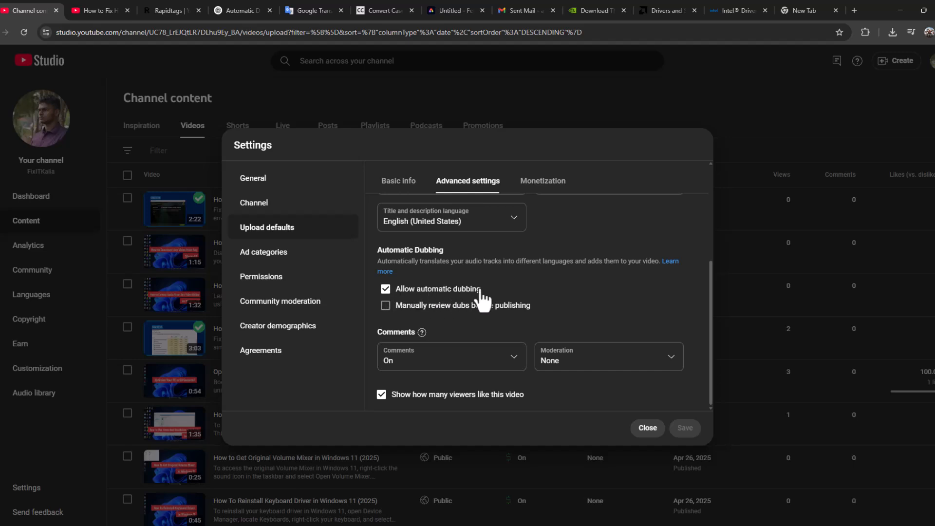
pyautogui.moveTo(394, 303)
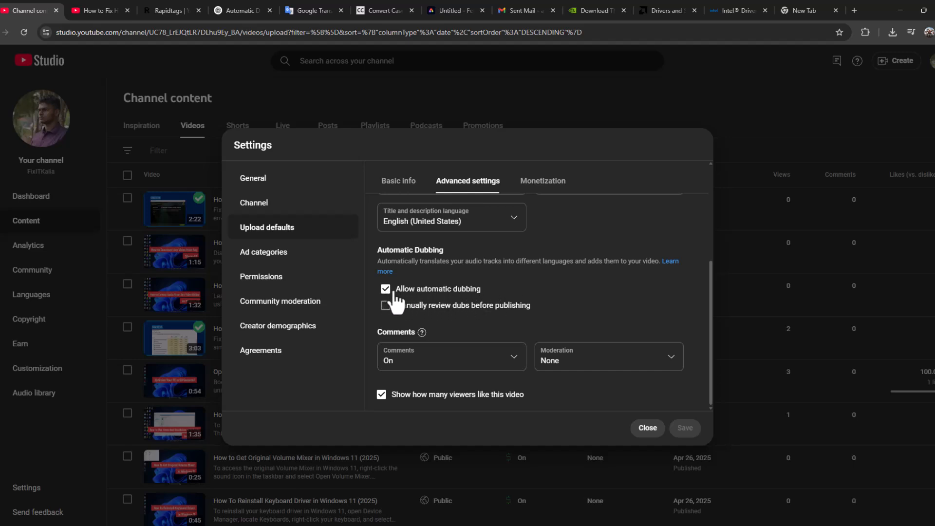
pyautogui.moveTo(420, 316)
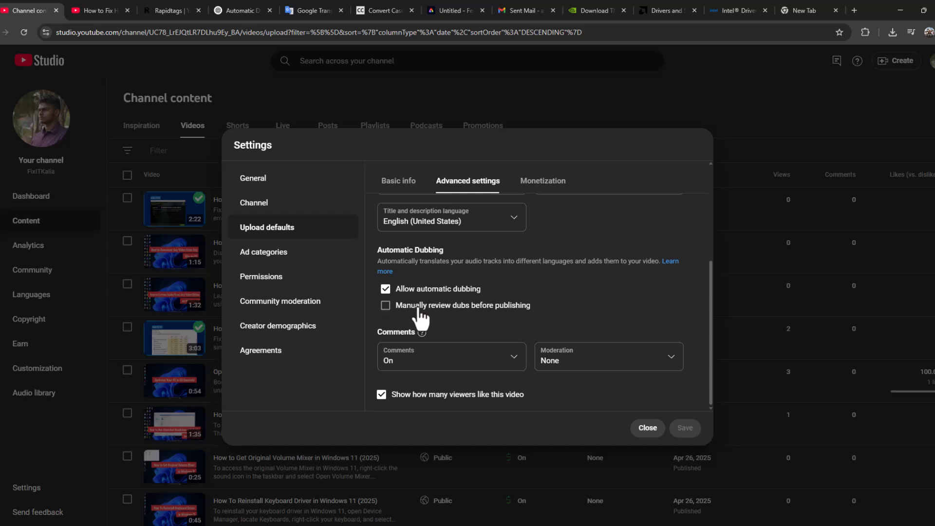
pyautogui.moveTo(519, 321)
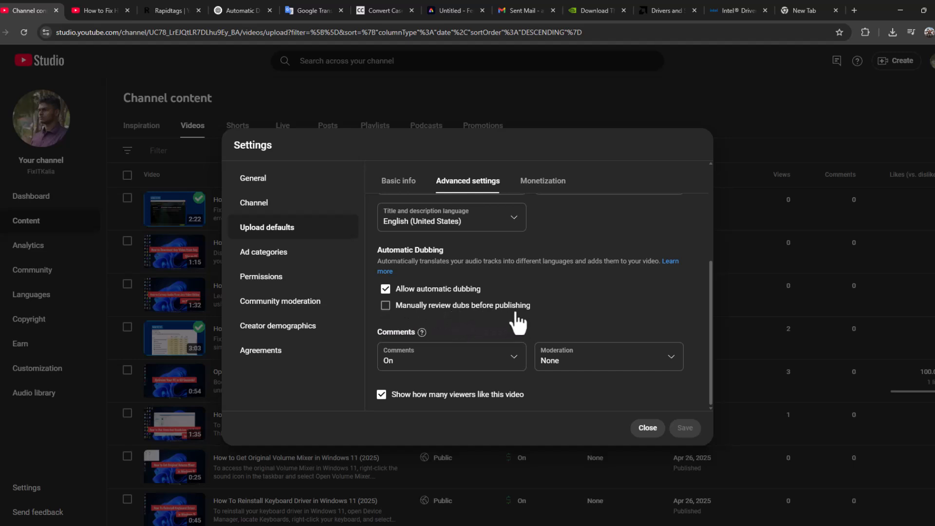
pyautogui.moveTo(449, 298)
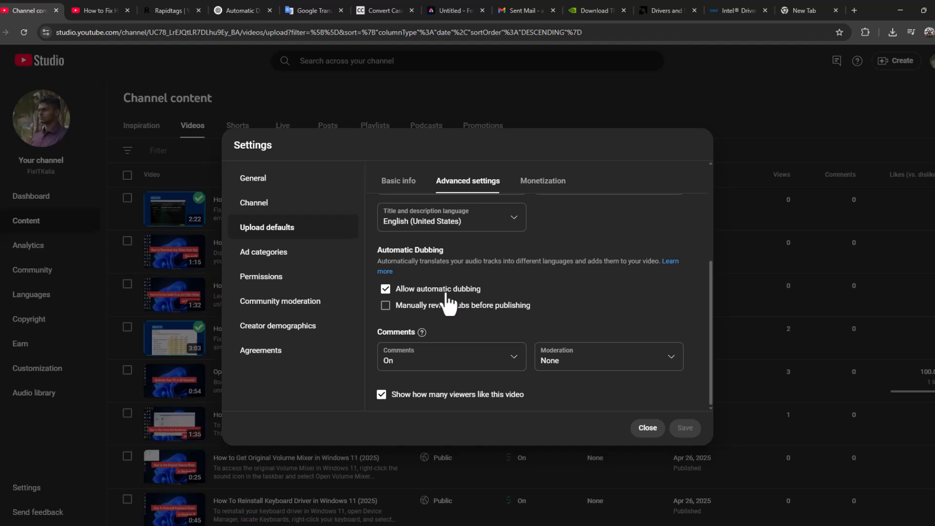
pyautogui.moveTo(477, 313)
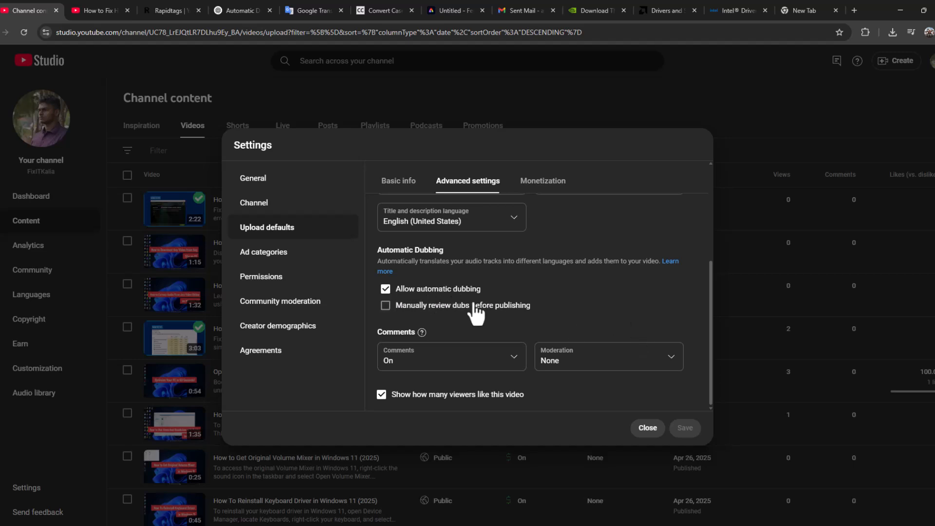
pyautogui.click(647, 427)
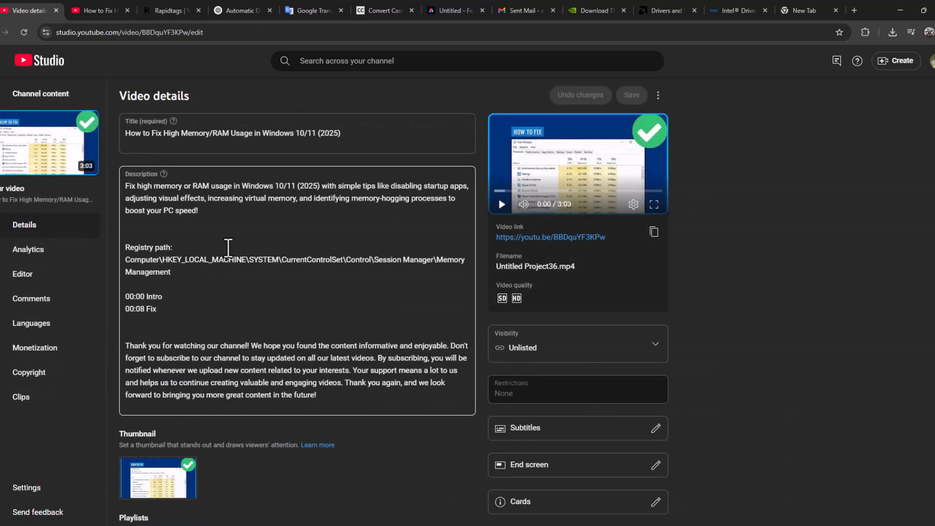
# Step: Review the video's eight translated languages, then return to the channel video list
pyautogui.click(31, 323)
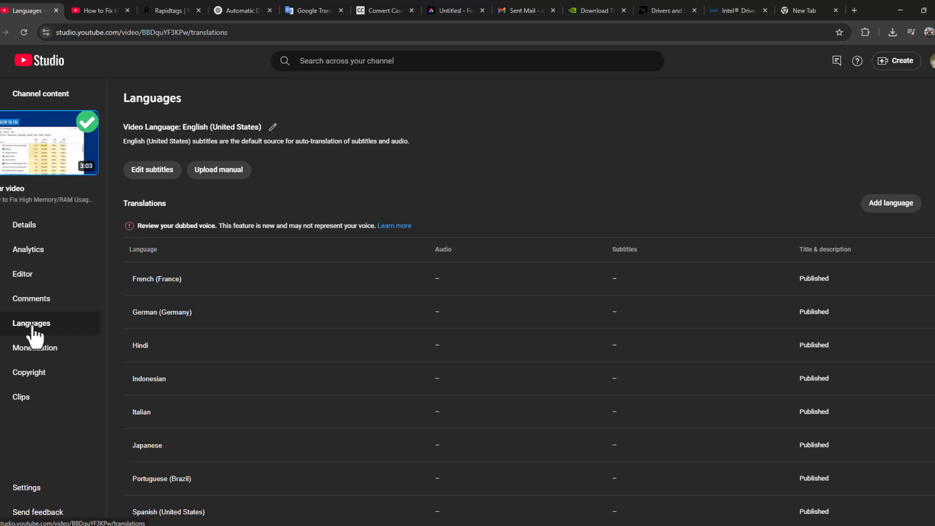
pyautogui.click(453, 279)
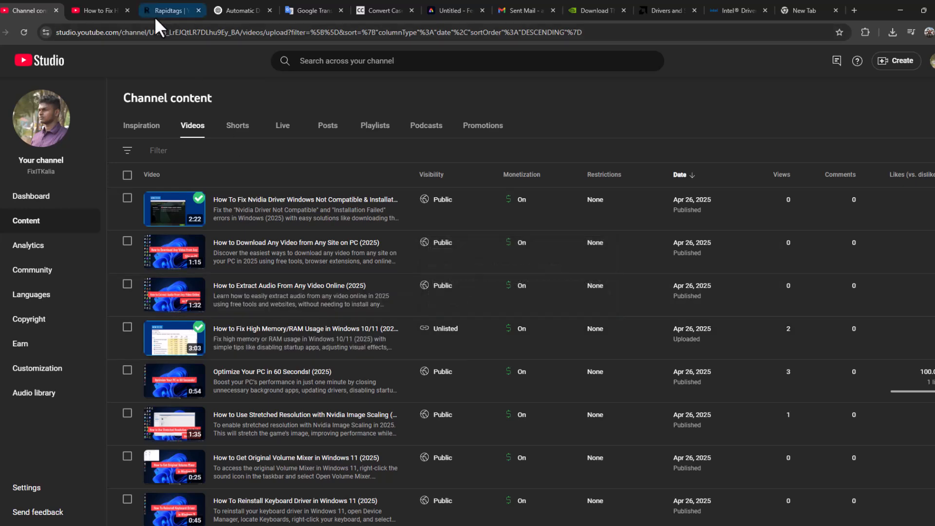
# Step: On the watch page, view the audio tracks: English original plus eight dubs
pyautogui.click(99, 10)
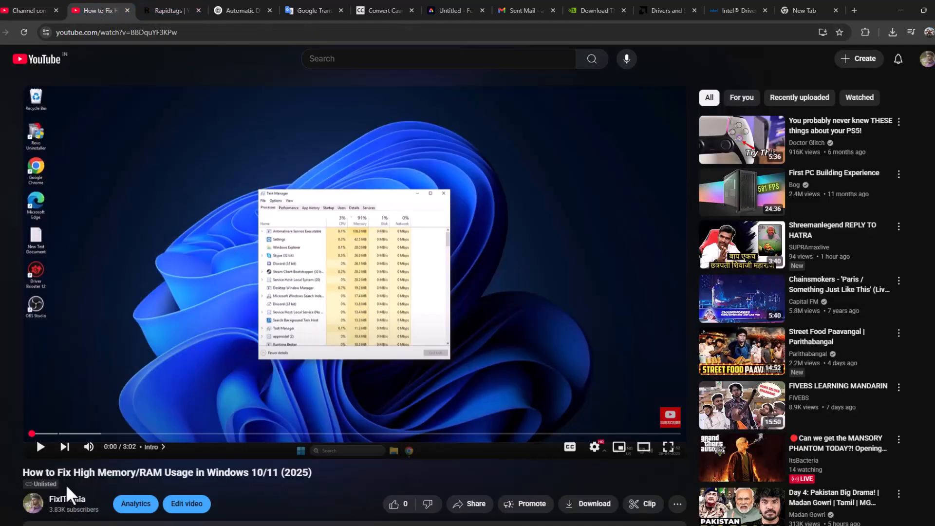
pyautogui.moveTo(298, 498)
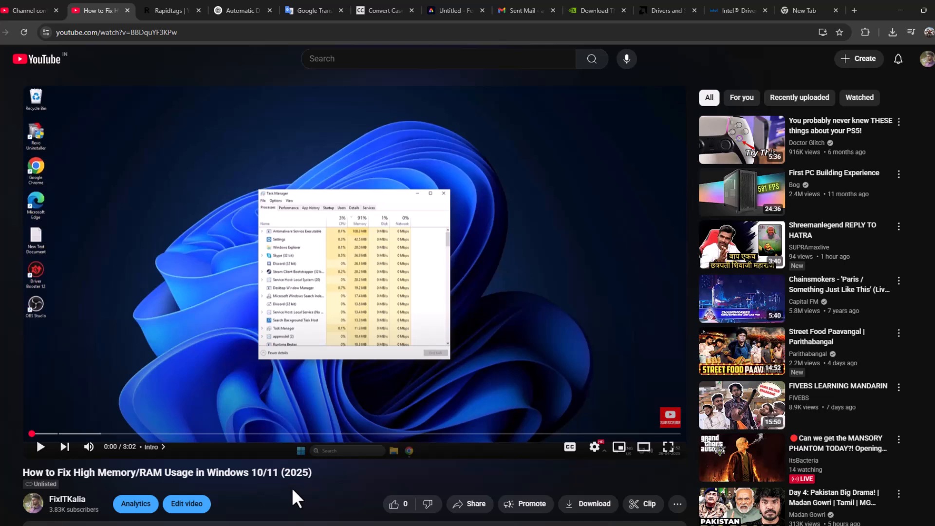
pyautogui.moveTo(595, 447)
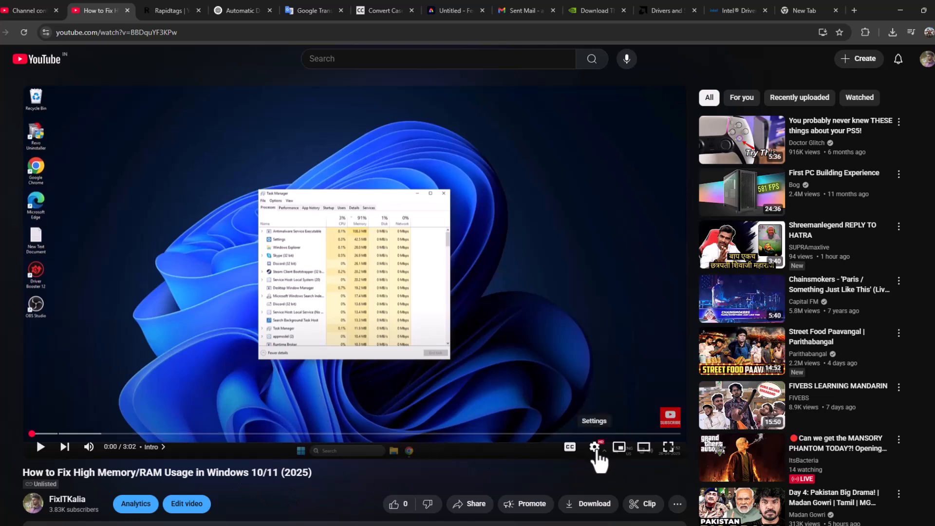
pyautogui.click(595, 447)
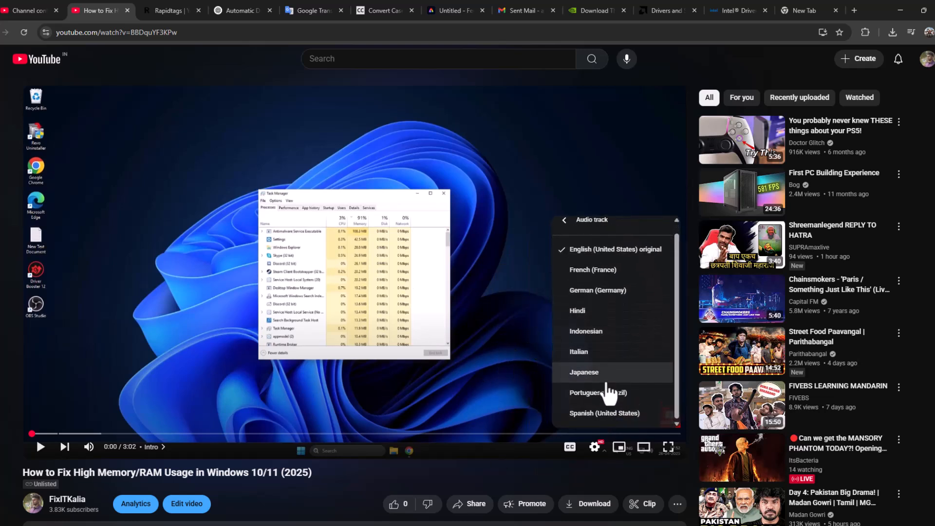
pyautogui.moveTo(611, 250)
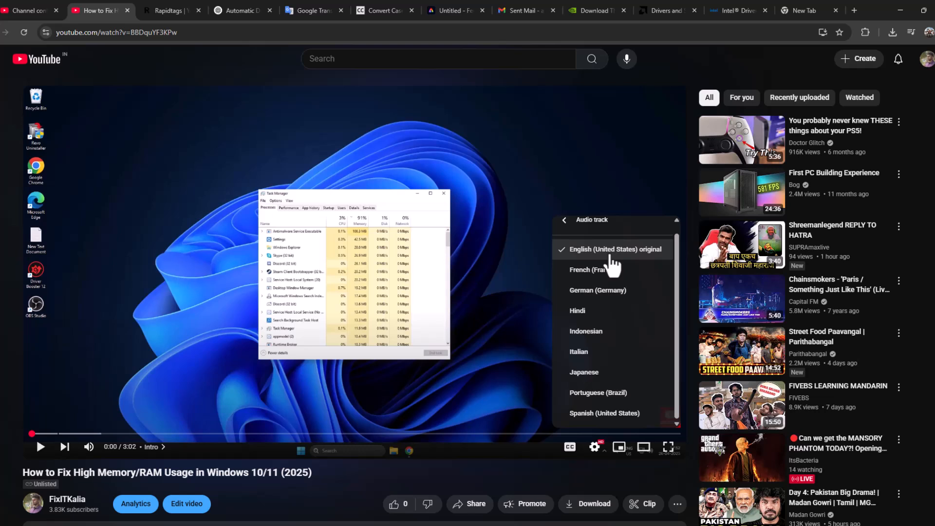
pyautogui.moveTo(608, 351)
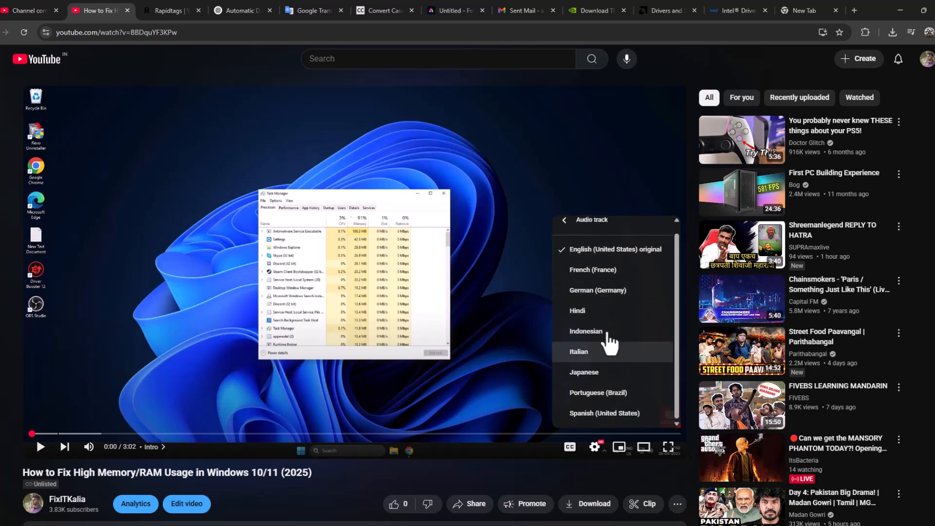
pyautogui.moveTo(606, 368)
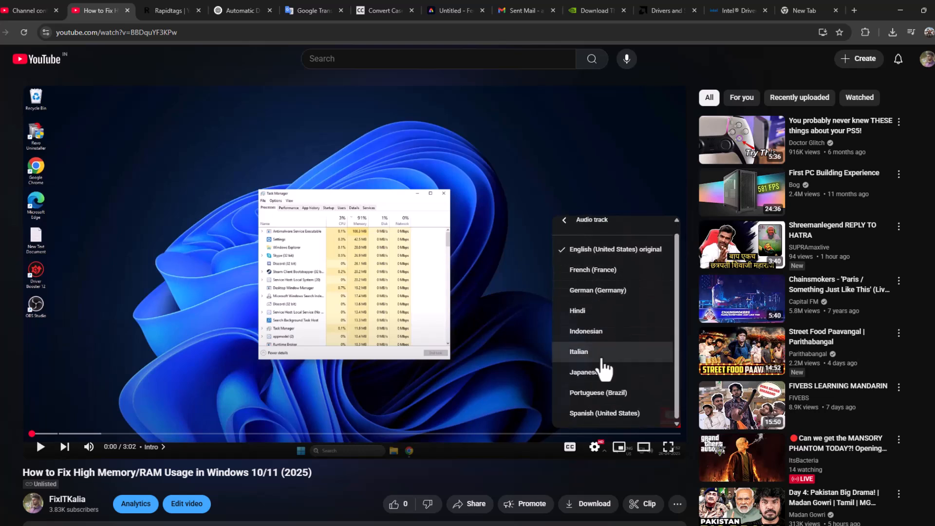
pyautogui.moveTo(608, 316)
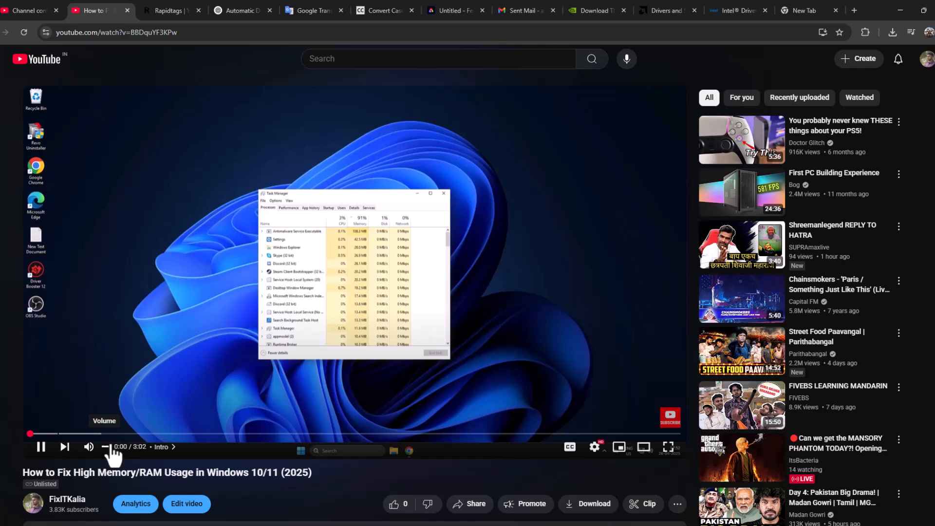
pyautogui.moveTo(422, 486)
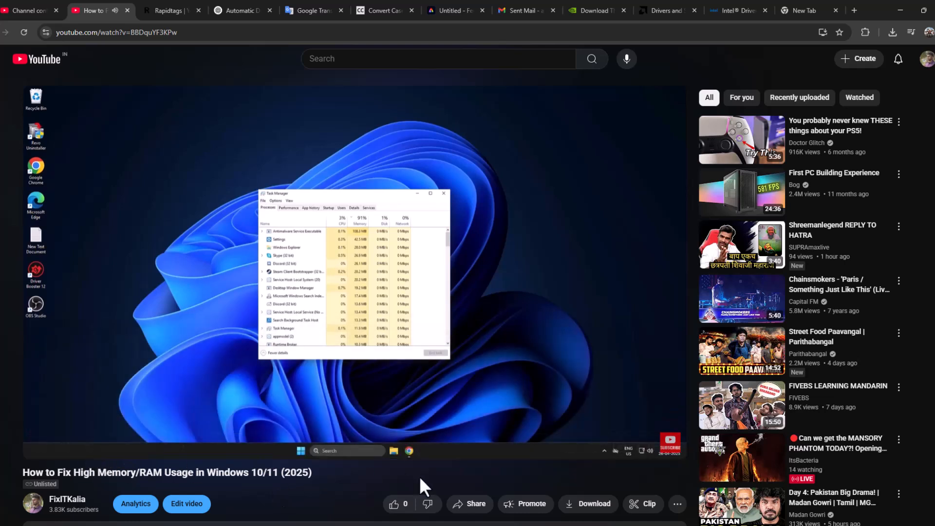
pyautogui.moveTo(371, 467)
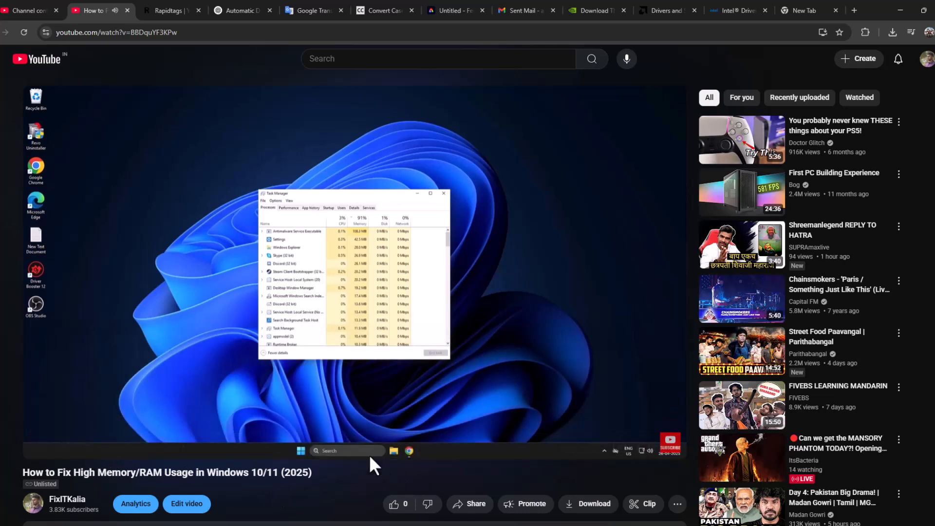
# Step: Check the player settings showing Audio track (9) set to the Hindi dub
pyautogui.click(595, 446)
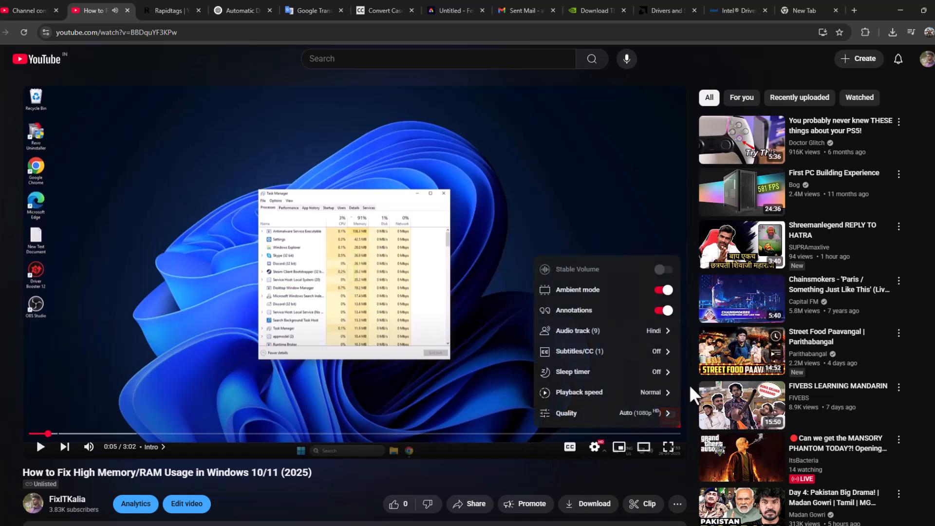